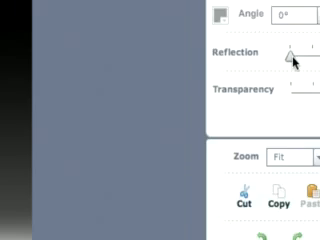
pyautogui.scroll(-3)
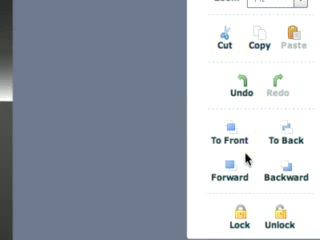